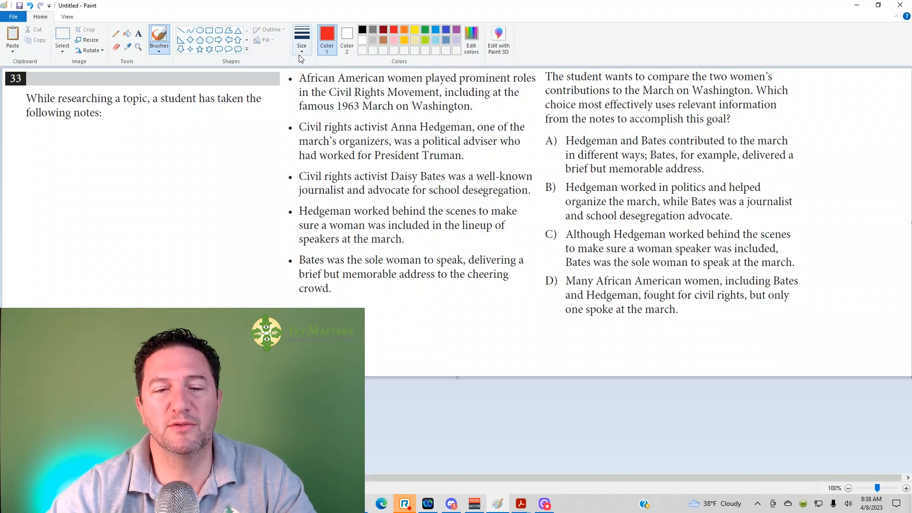
mouse_move(301, 40)
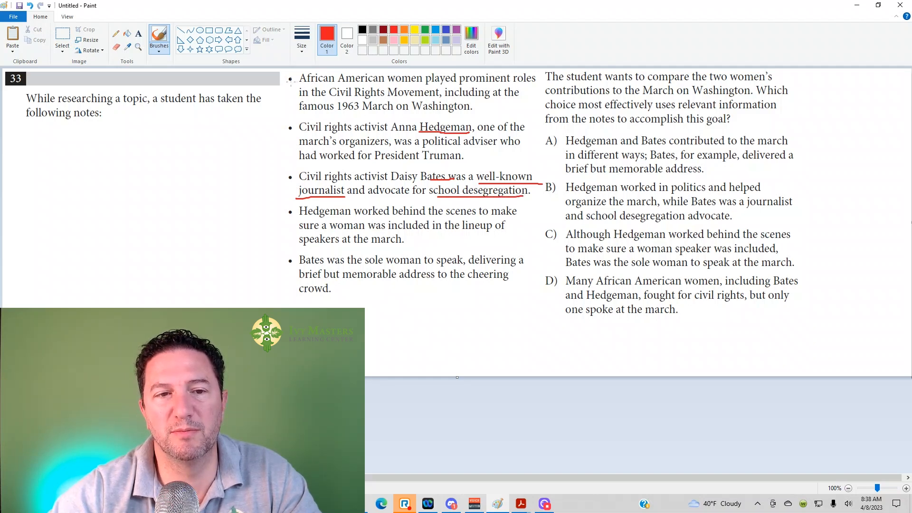
Underline 'African American women', '1963 March on Washington', 'brief but memorable address' and 'compare' in red
drag(298, 83, 418, 83)
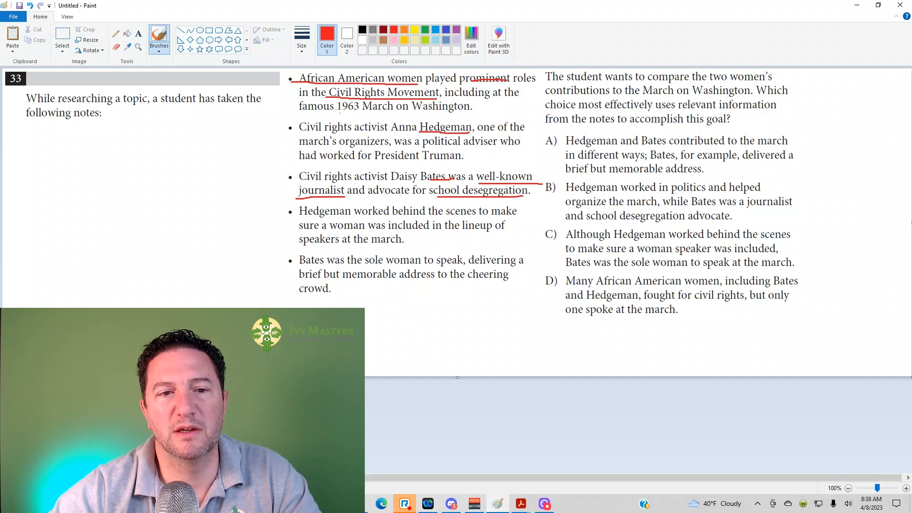
drag(339, 111, 474, 111)
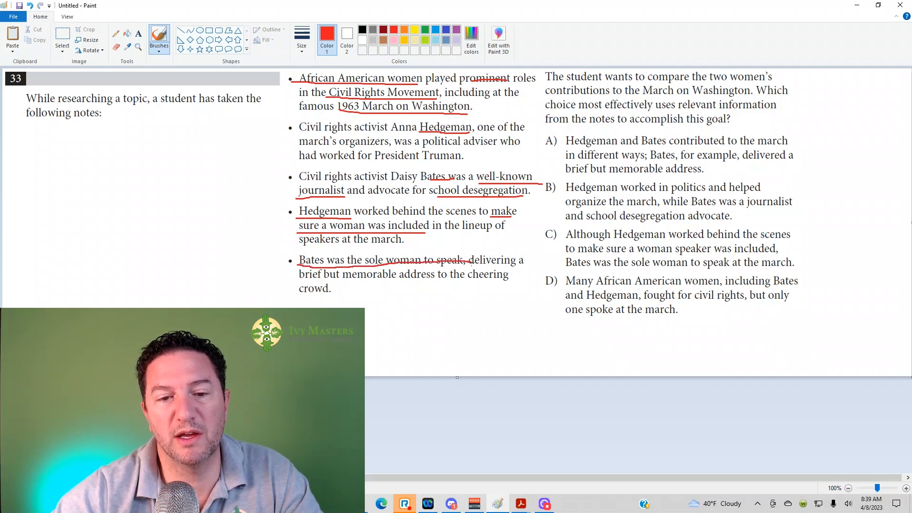
drag(298, 285, 366, 280)
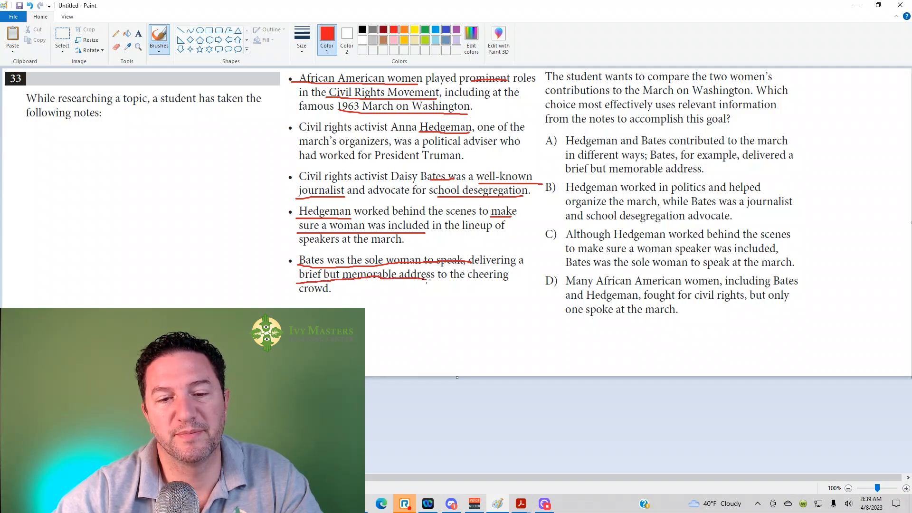
drag(464, 280, 513, 281)
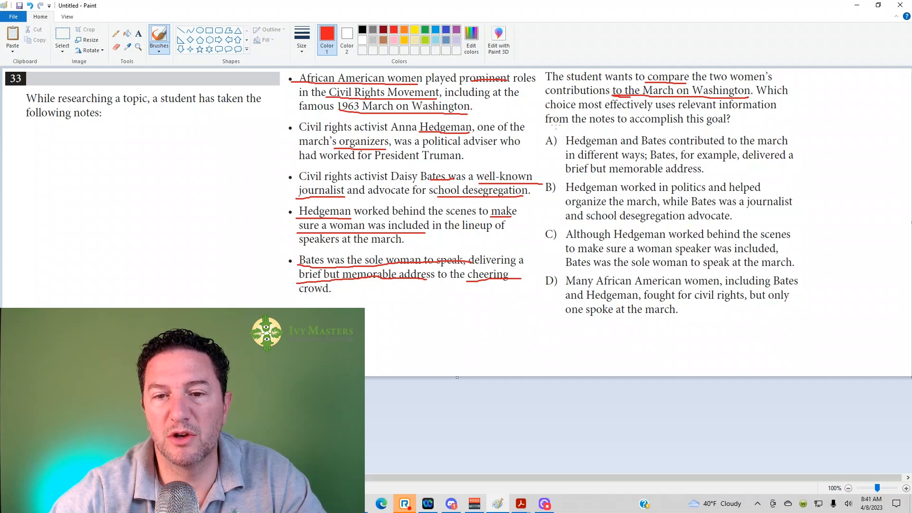
Slash choice A and circle 'sole' in the last note in red
drag(546, 136, 555, 146)
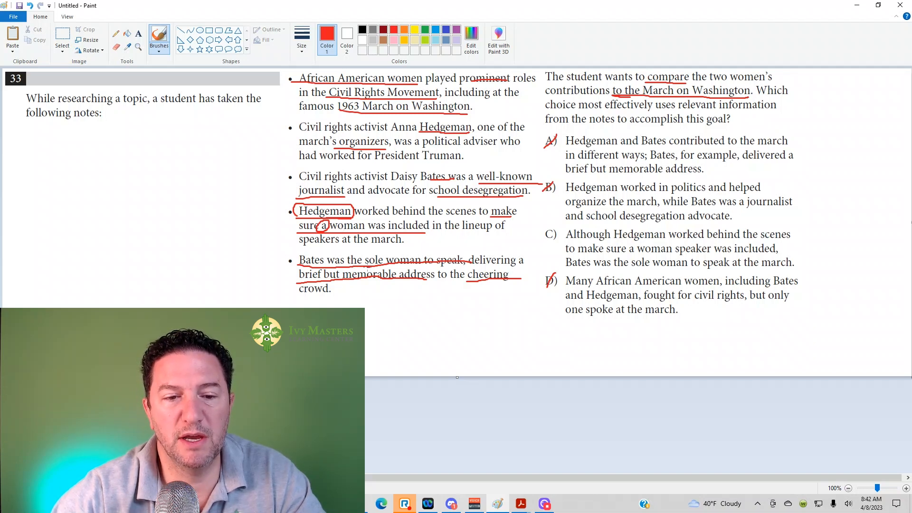
drag(357, 269, 424, 253)
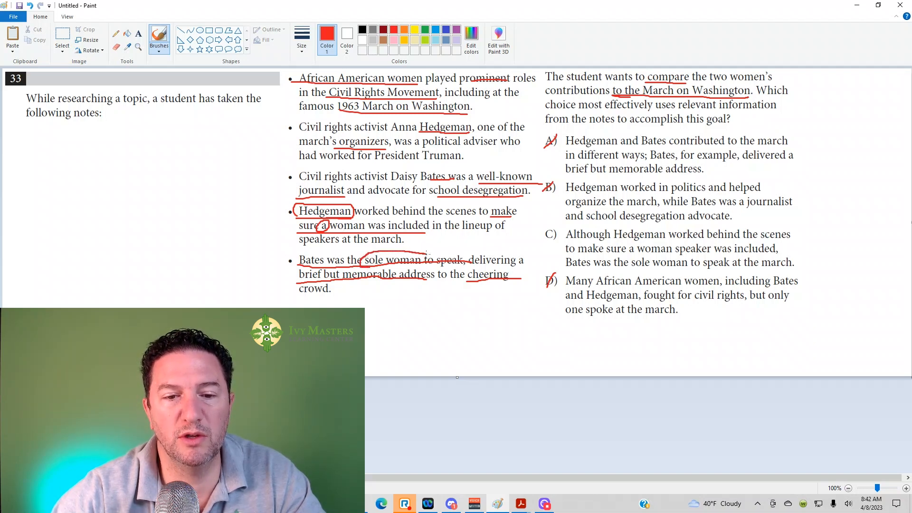